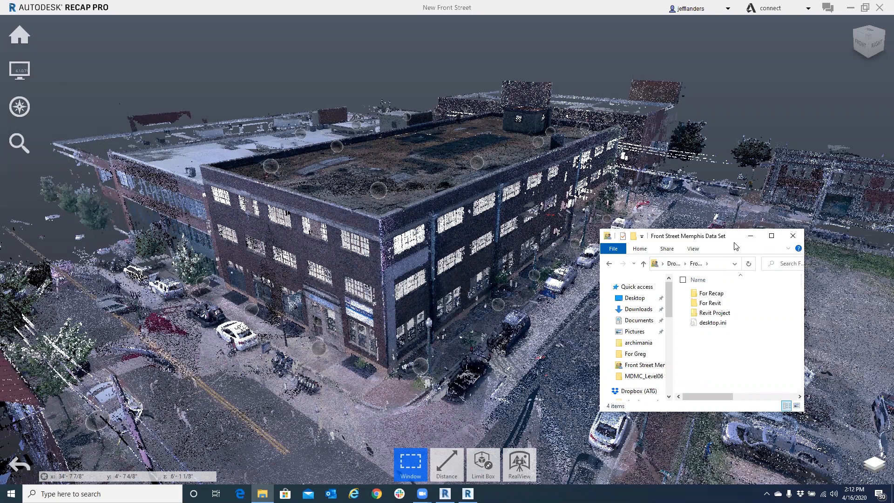
pyautogui.moveTo(631, 226)
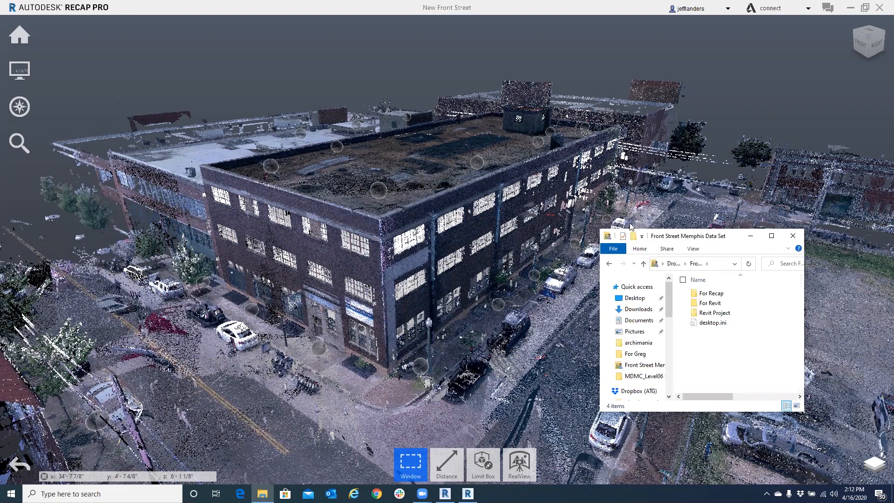
# Reposition the Front Street data set folder window to reveal the scan group list.
pyautogui.moveTo(687, 236); pyautogui.dragTo(633, 158)
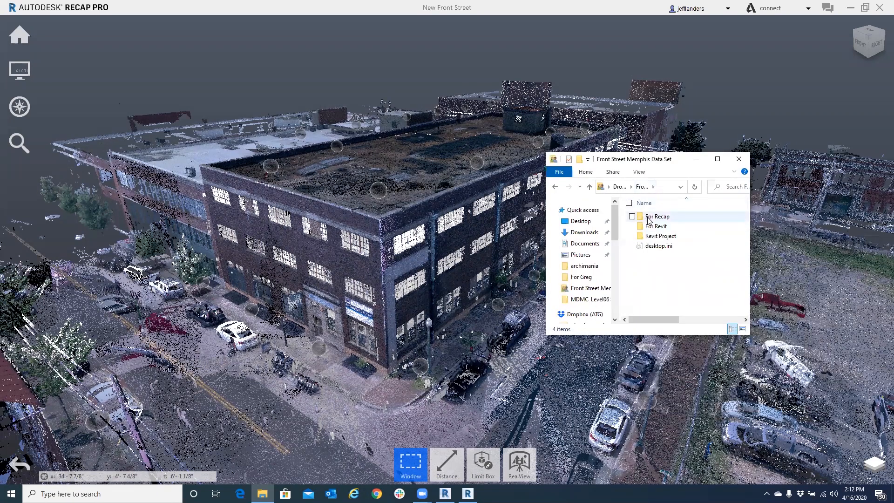
pyautogui.moveTo(660, 218)
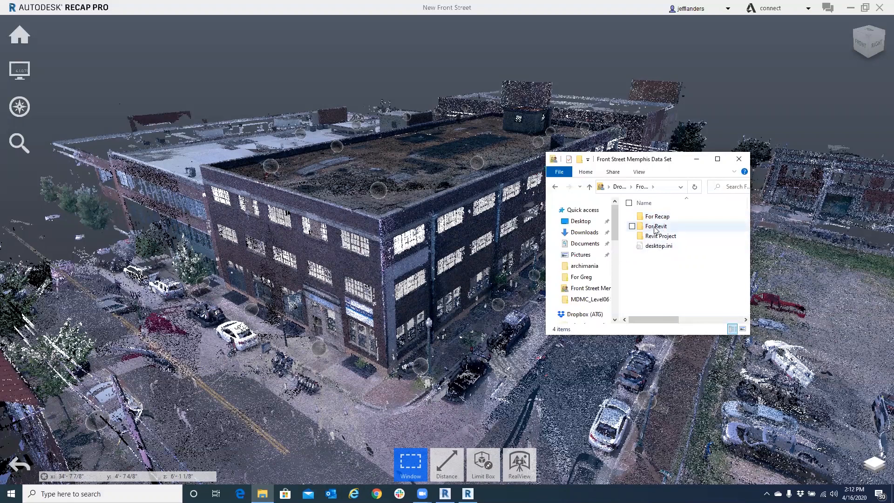
pyautogui.moveTo(655, 227)
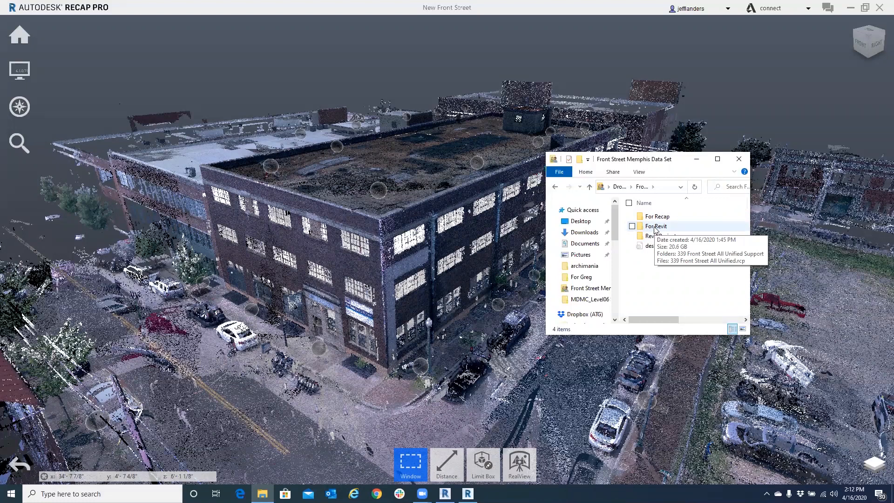
pyautogui.moveTo(657, 297)
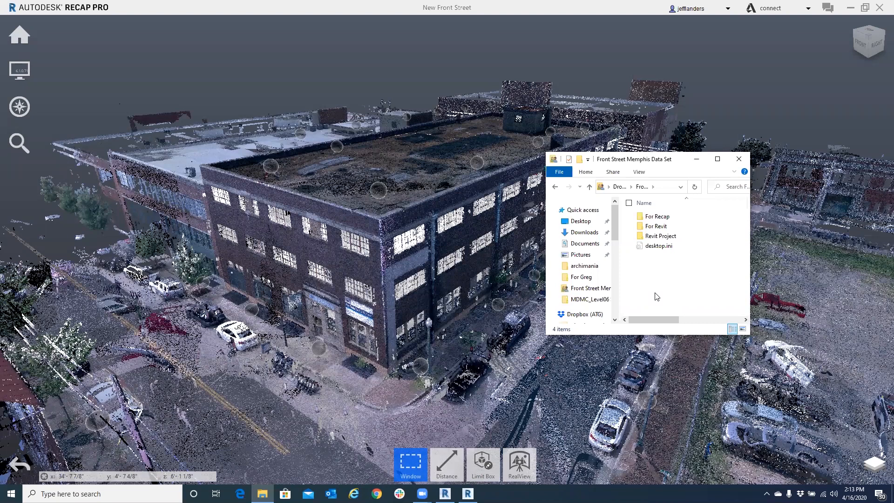
pyautogui.moveTo(450, 344)
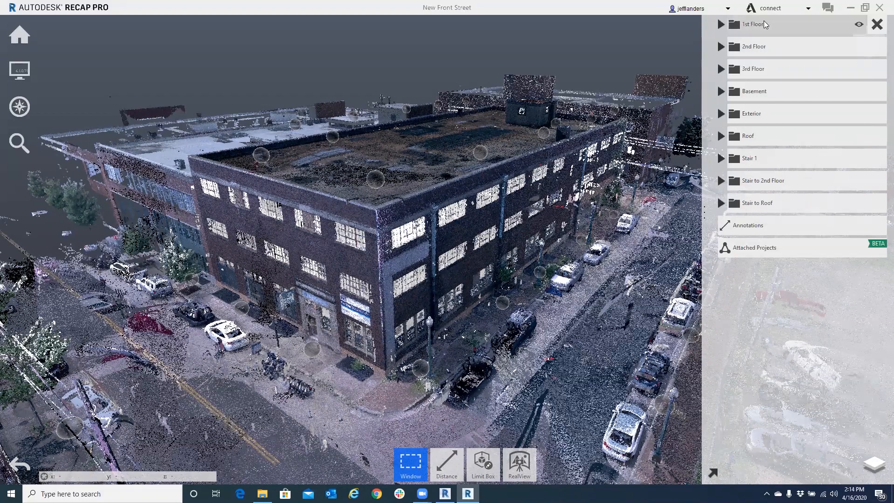
pyautogui.moveTo(767, 24)
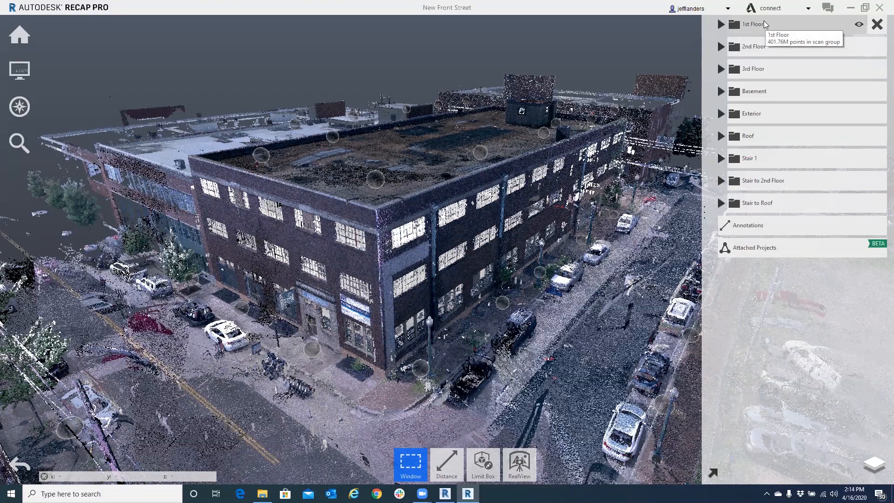
pyautogui.moveTo(763, 46)
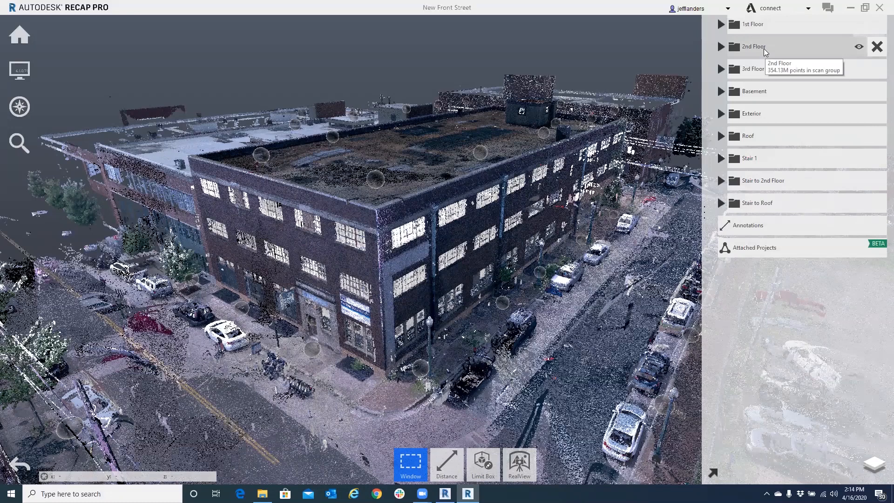
pyautogui.moveTo(767, 71)
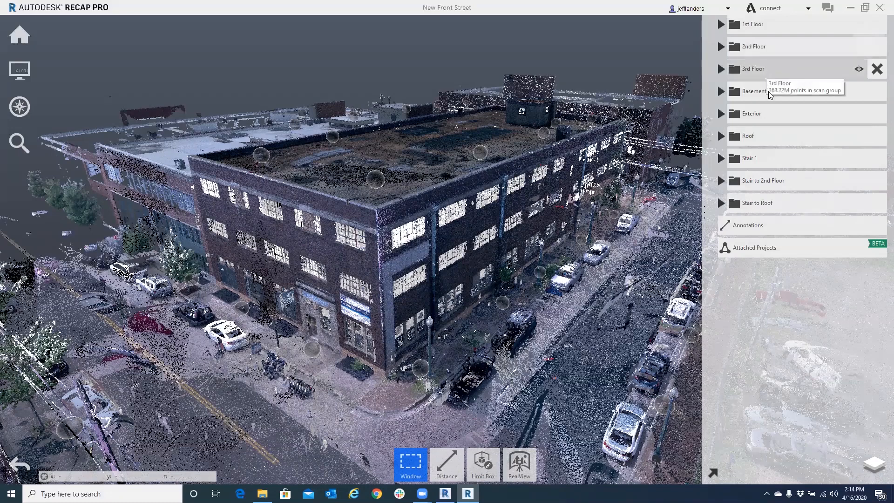
pyautogui.moveTo(771, 115)
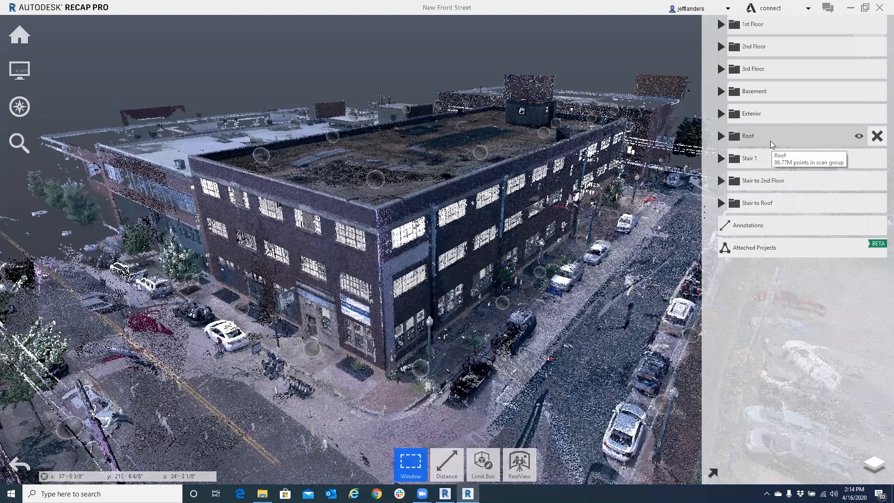
pyautogui.moveTo(772, 261)
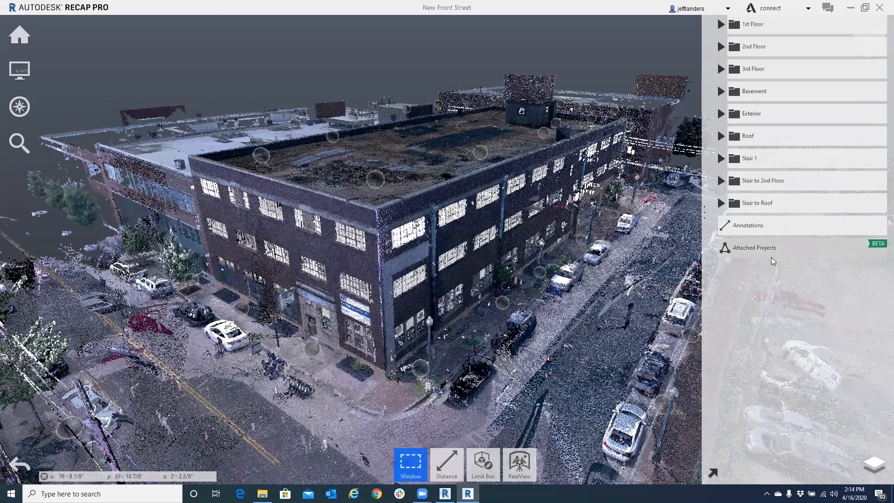
pyautogui.moveTo(777, 253)
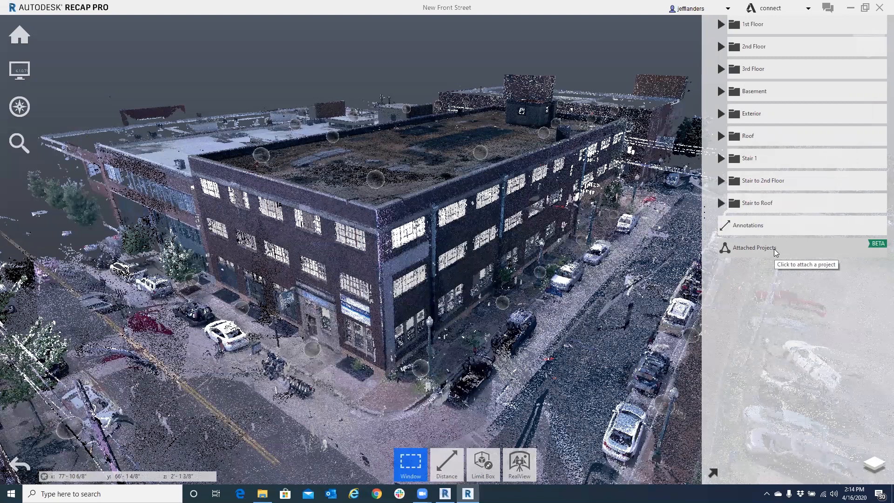
pyautogui.moveTo(774, 214)
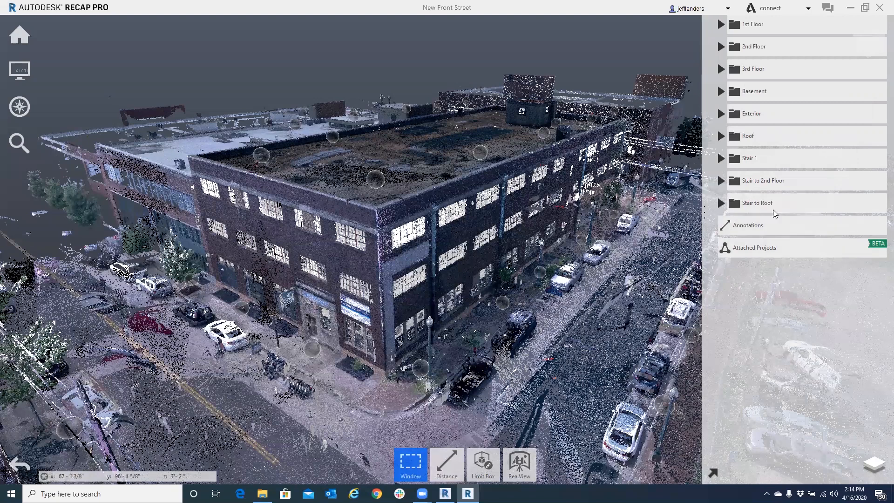
pyautogui.moveTo(784, 108)
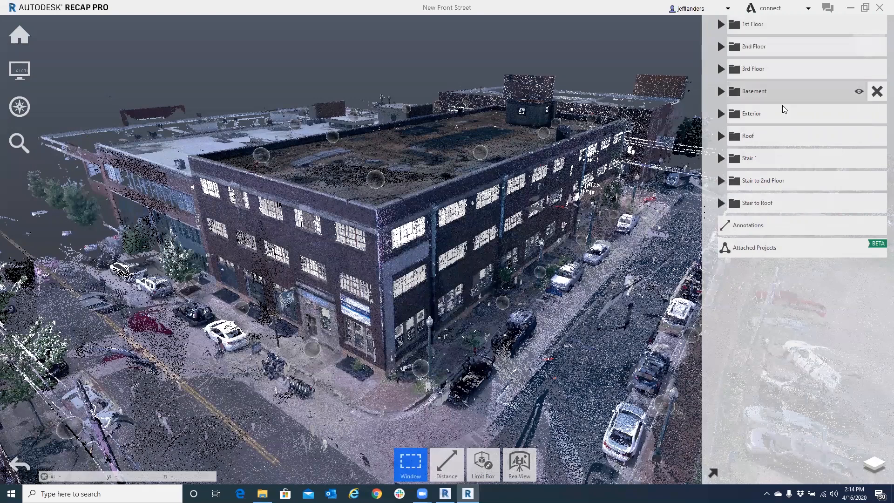
pyautogui.moveTo(791, 45)
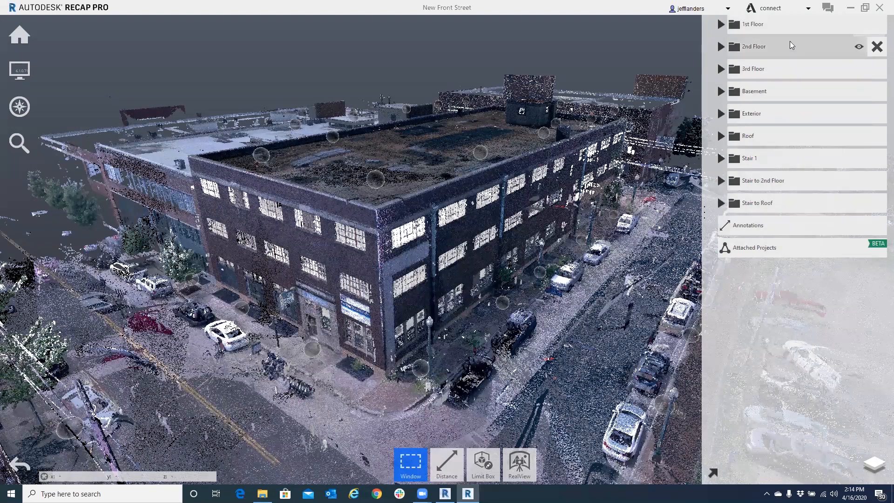
pyautogui.moveTo(851, 35)
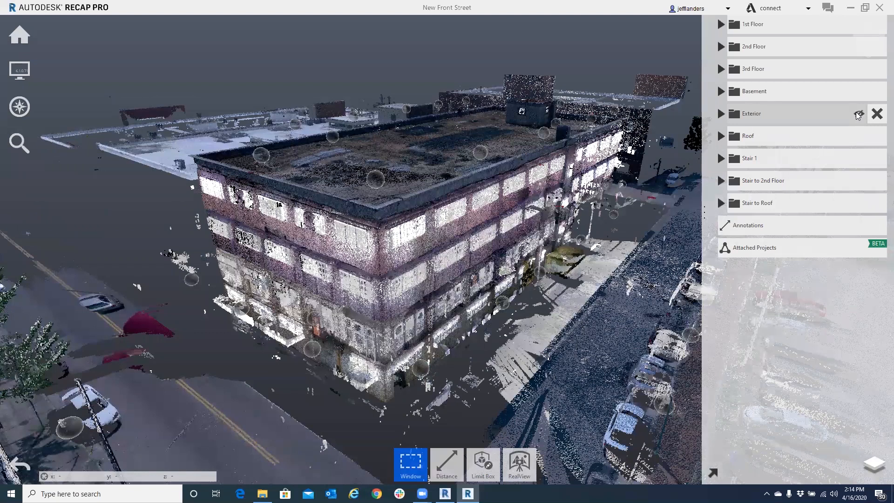
pyautogui.click(856, 114)
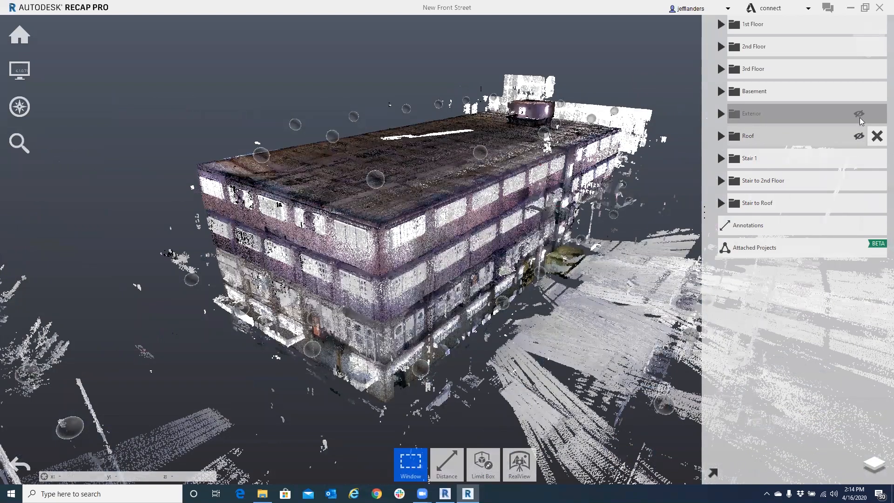
pyautogui.click(858, 113)
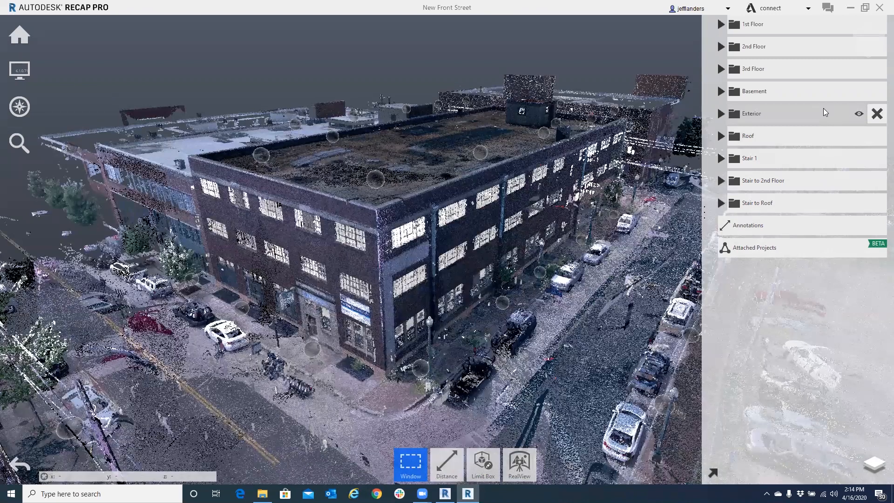
pyautogui.moveTo(806, 180)
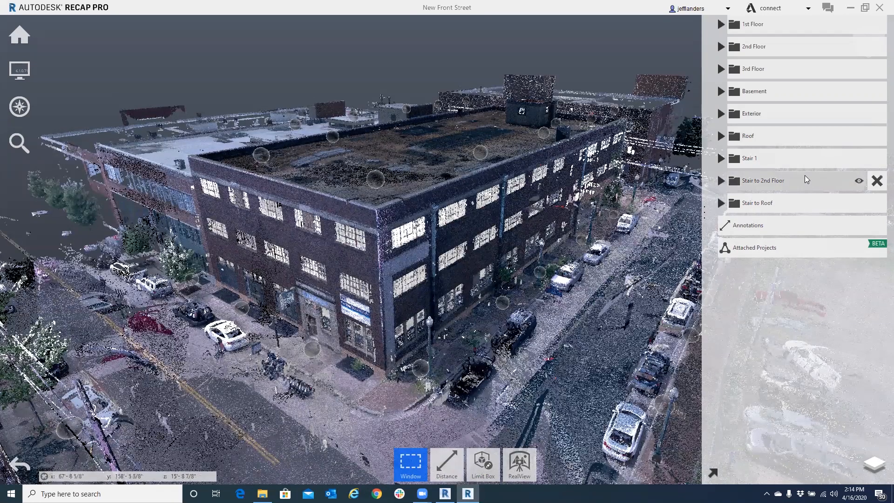
pyautogui.moveTo(559, 322)
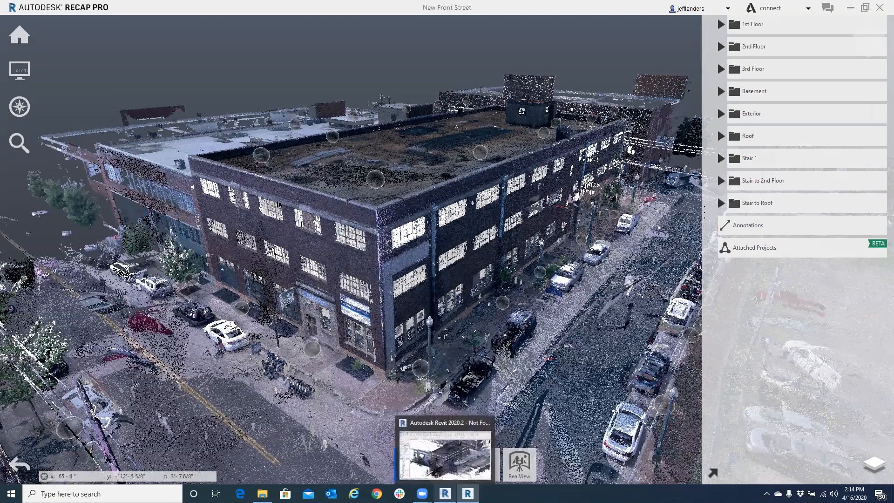
pyautogui.moveTo(443, 325)
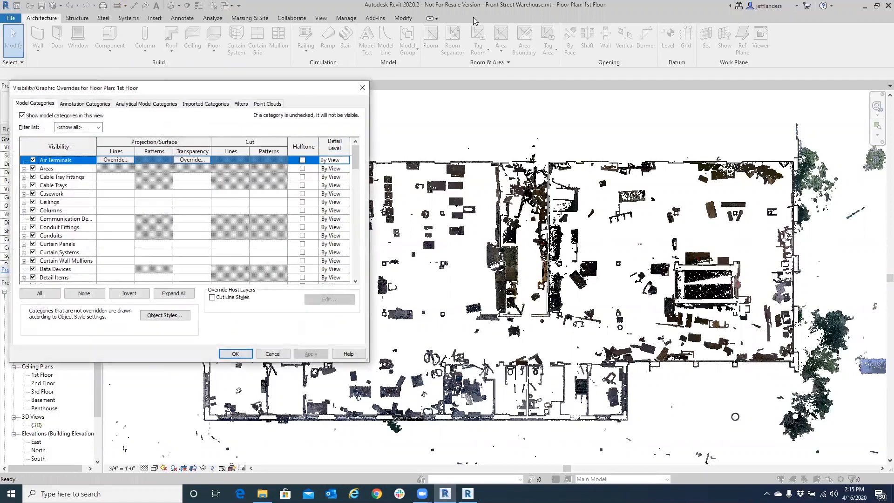
# In the Point Clouds overrides, check only 1st Floor, Exterior, Main Stair and Stair 2 Unified scans.
pyautogui.click(268, 104)
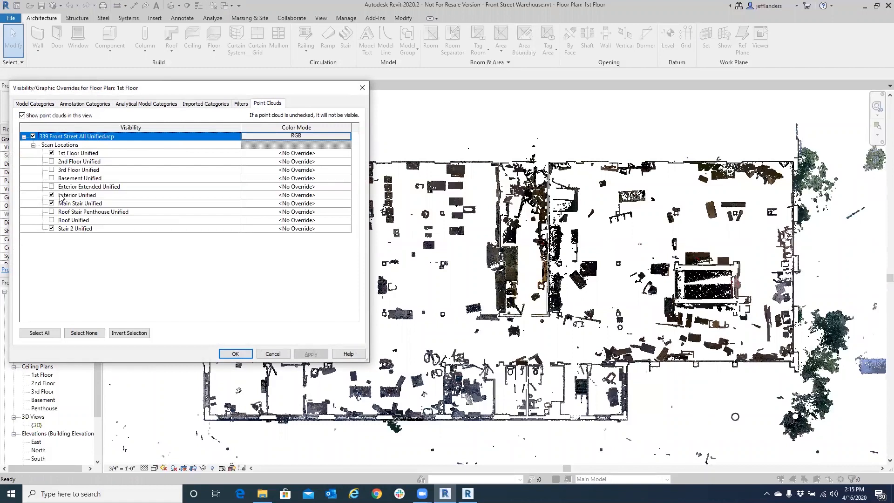
pyautogui.click(51, 203)
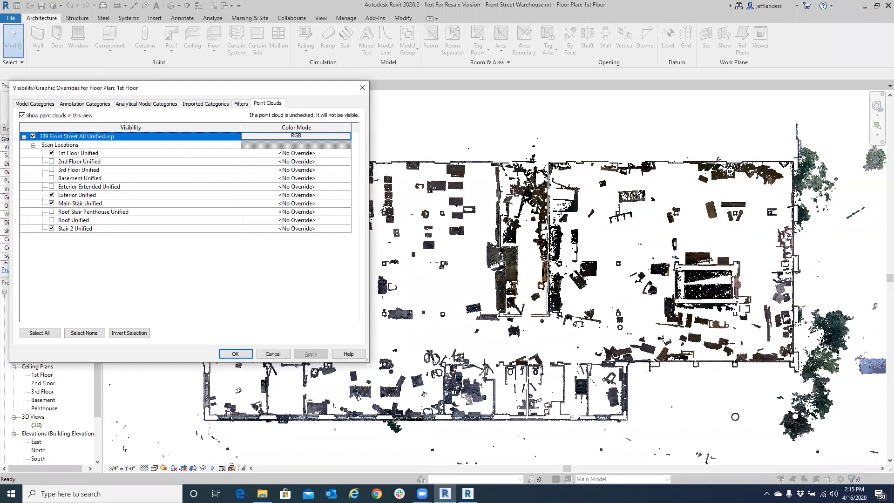
pyautogui.moveTo(563, 266)
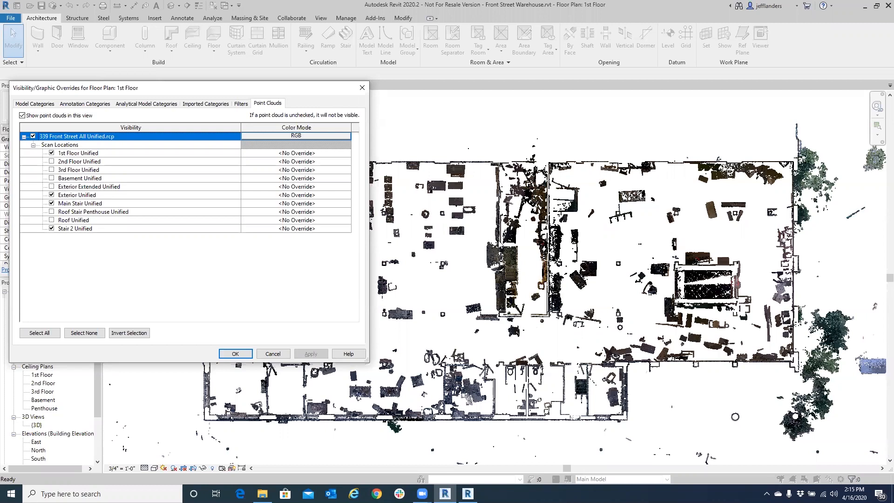
pyautogui.moveTo(521, 244)
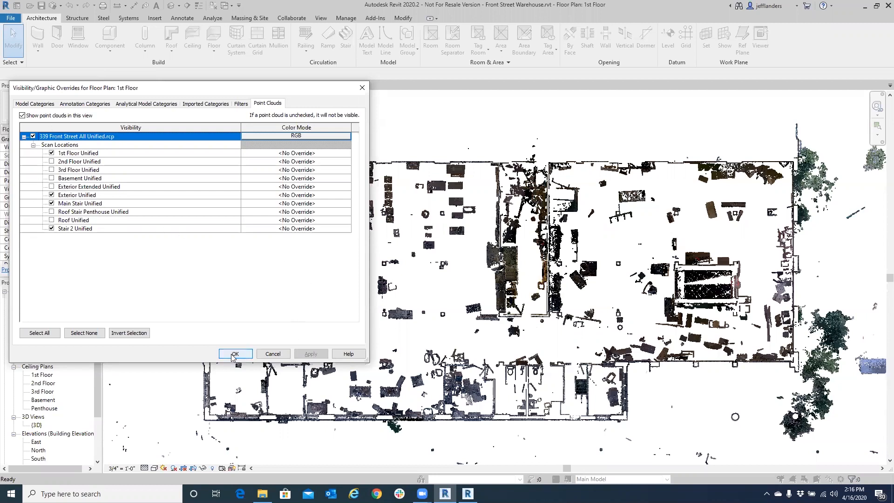
# Confirm the overrides so the 1st Floor plan shows only the chosen scan regions.
pyautogui.click(236, 353)
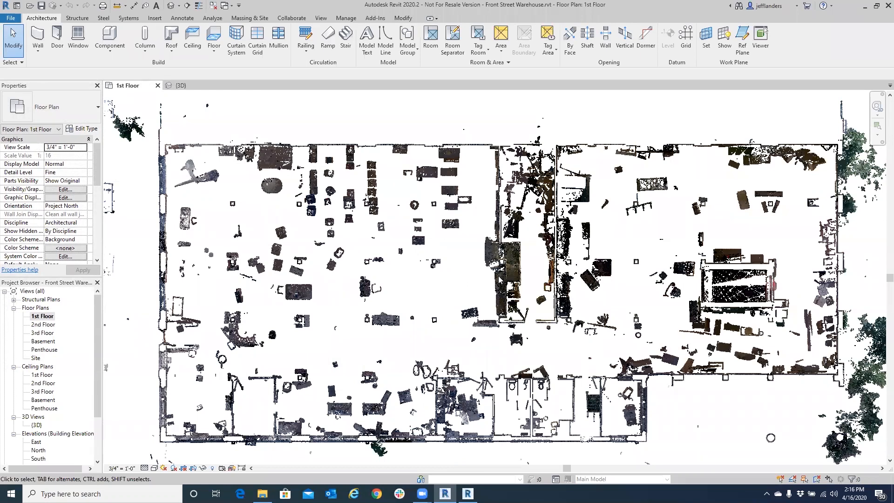
pyautogui.moveTo(296, 413)
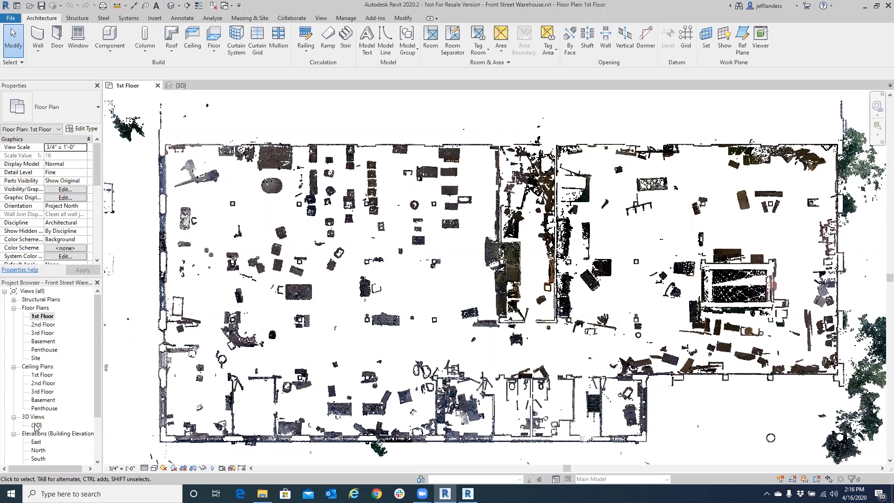
pyautogui.moveTo(485, 290)
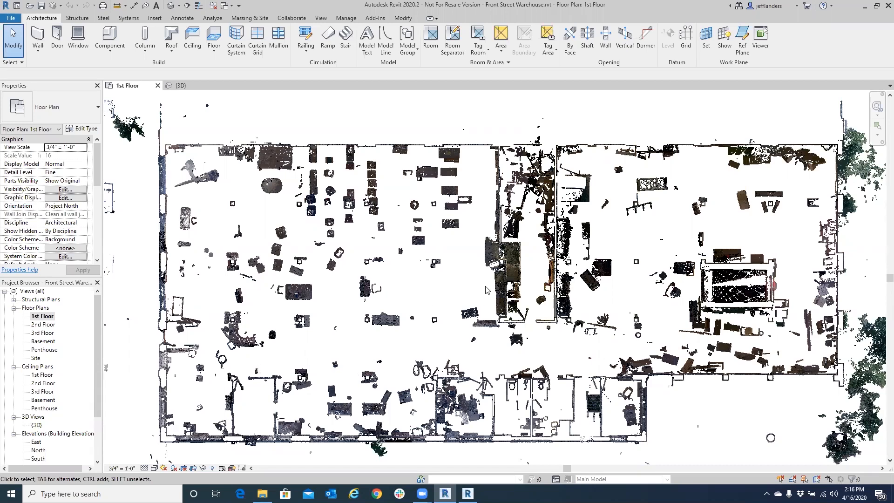